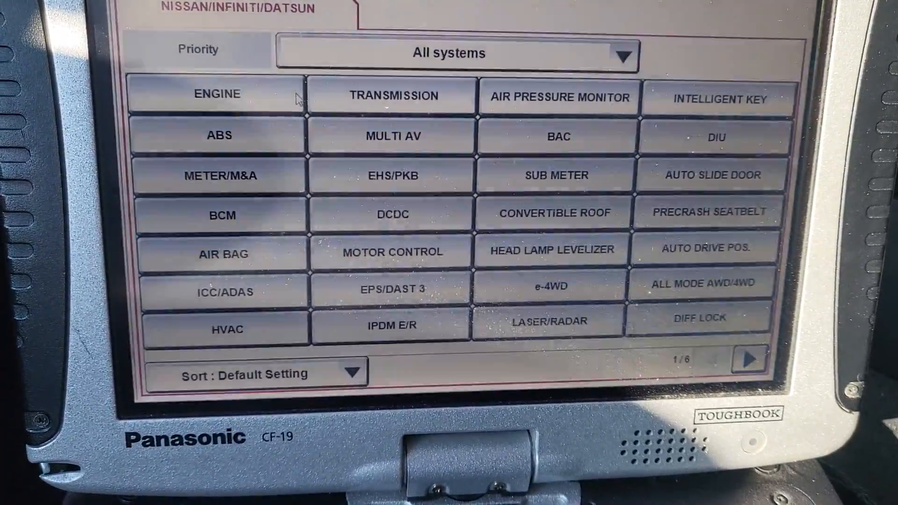
Step: Select the ENGINE system from the diagnosis system list to start its system call
click(216, 94)
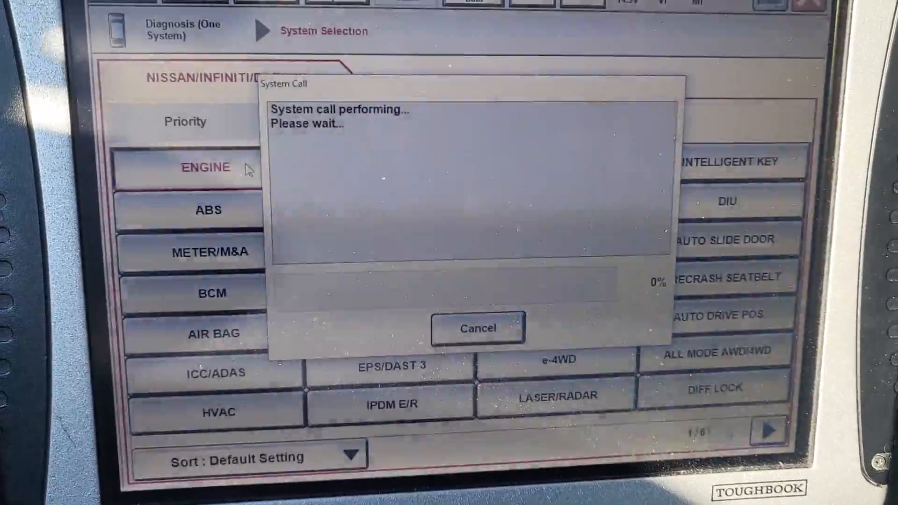